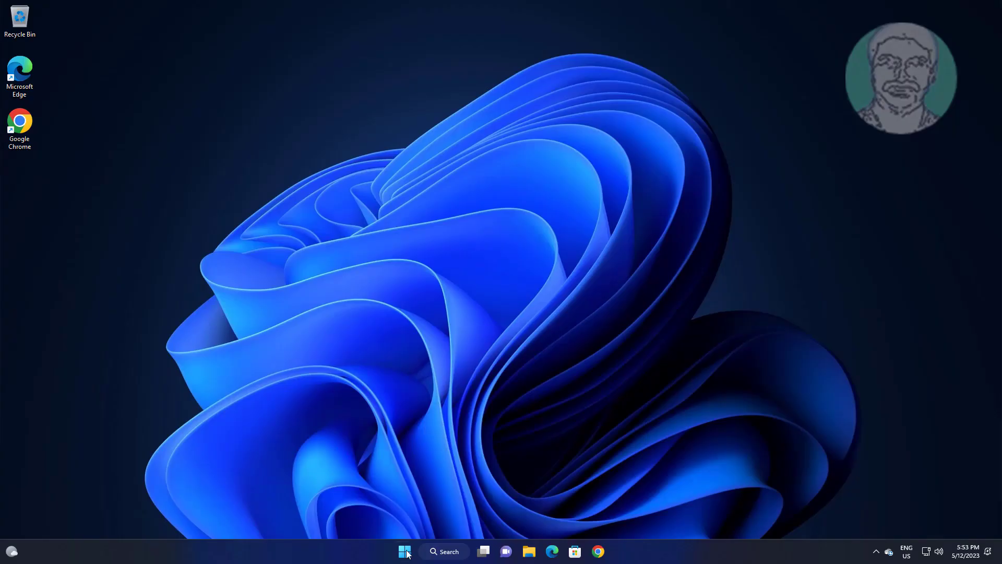
# Step: Launch the Settings app from the Start menu's pinned apps
pyautogui.click(404, 551)
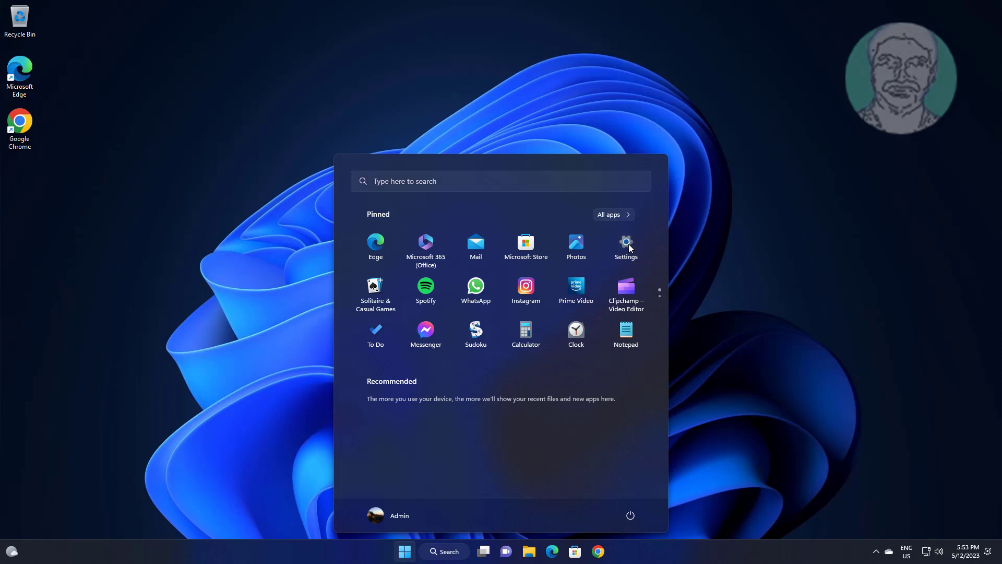
pyautogui.click(625, 244)
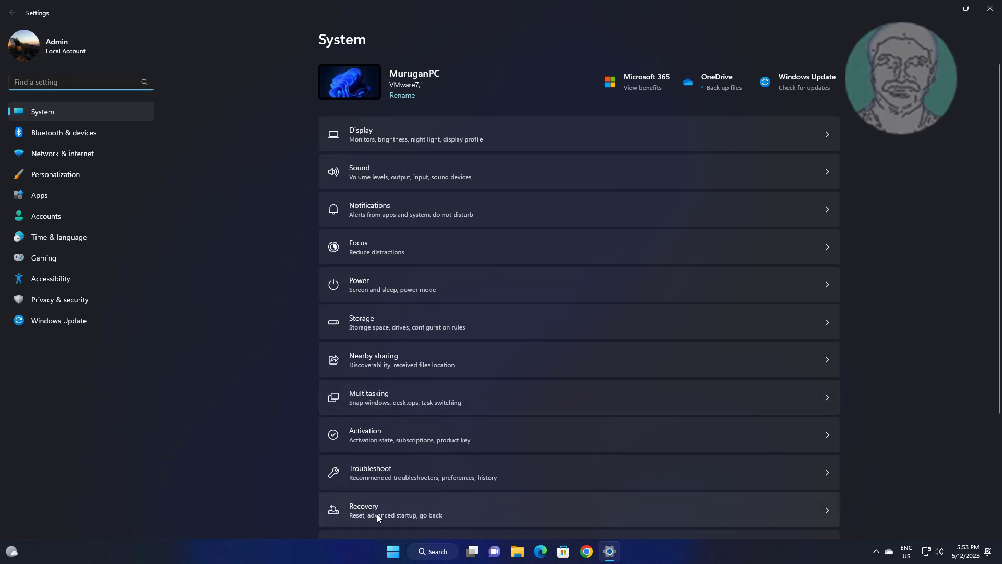
# Step: From System > Recovery, restart now into Advanced startup and confirm the restart
pyautogui.click(377, 511)
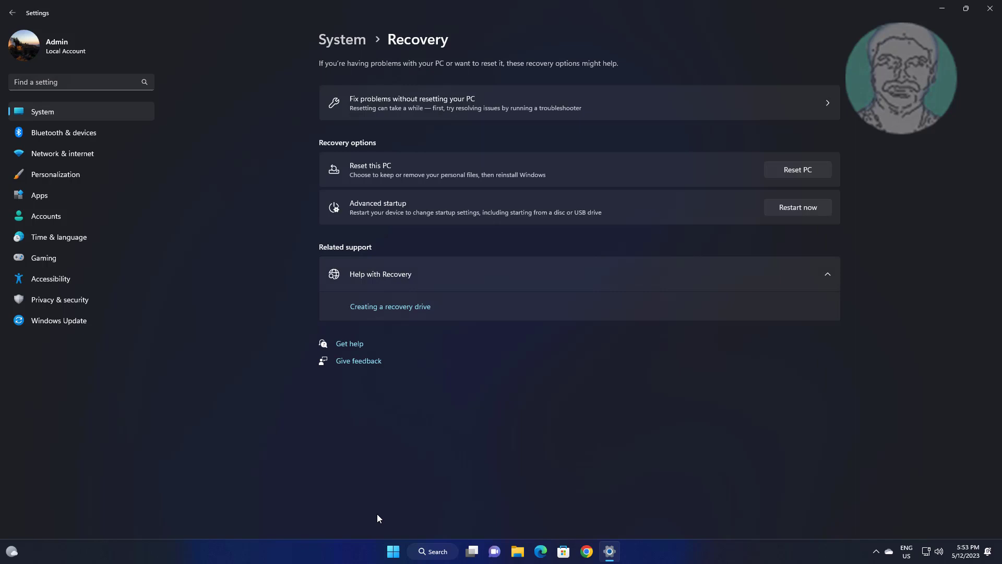
pyautogui.click(796, 207)
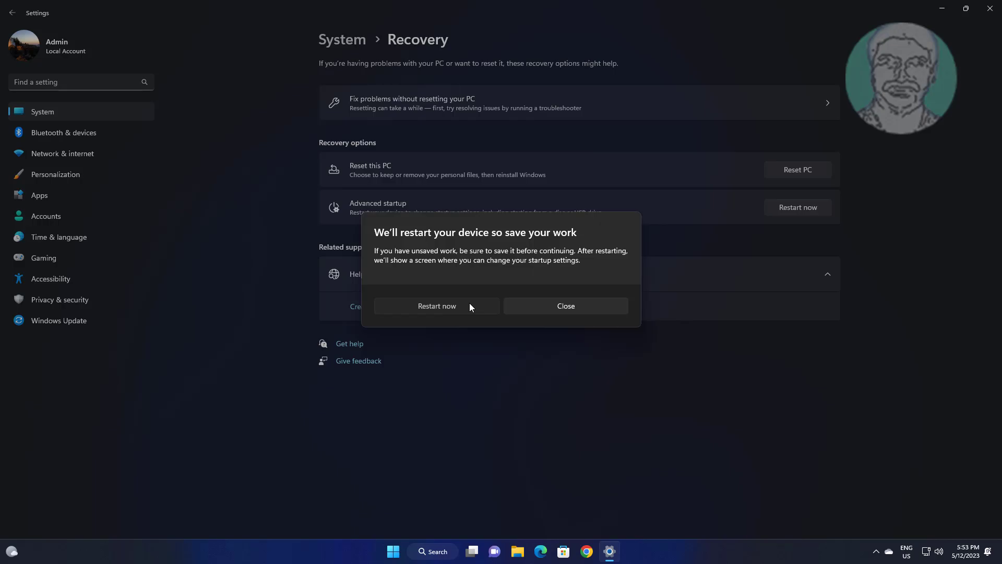
pyautogui.click(437, 305)
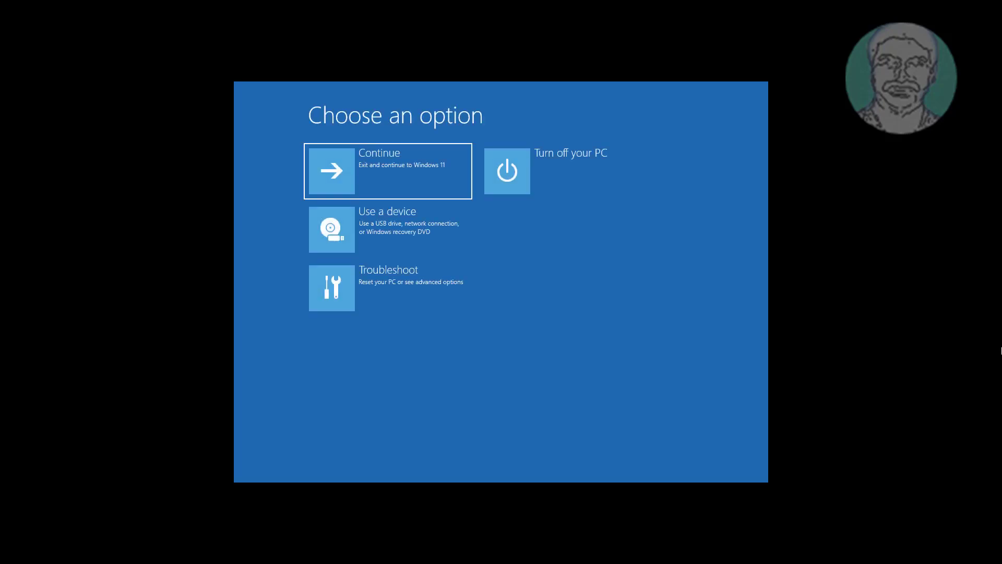
pyautogui.moveTo(438, 306)
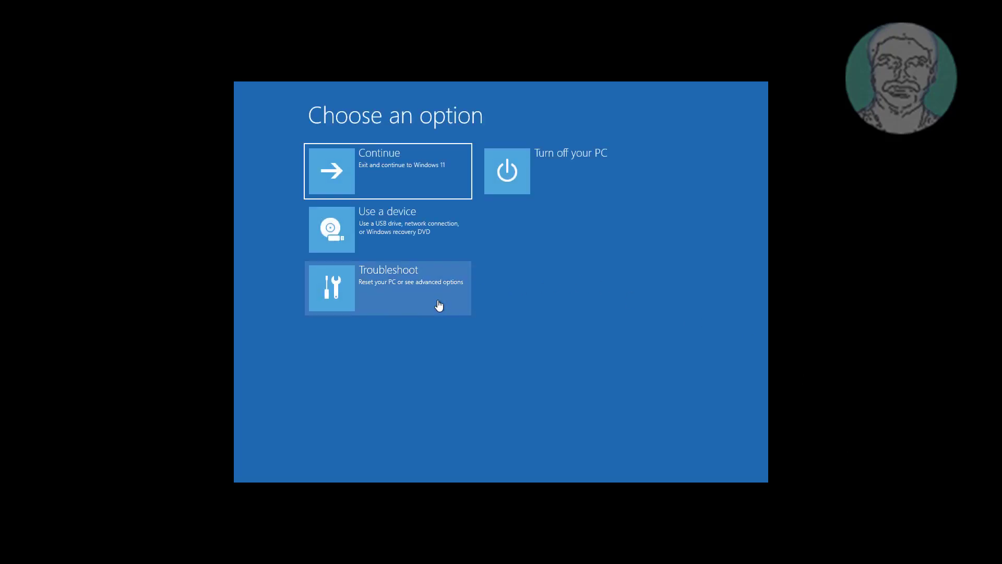
# Step: View Troubleshoot > Advanced options, including the extra recovery options, then return to the list
pyautogui.click(387, 287)
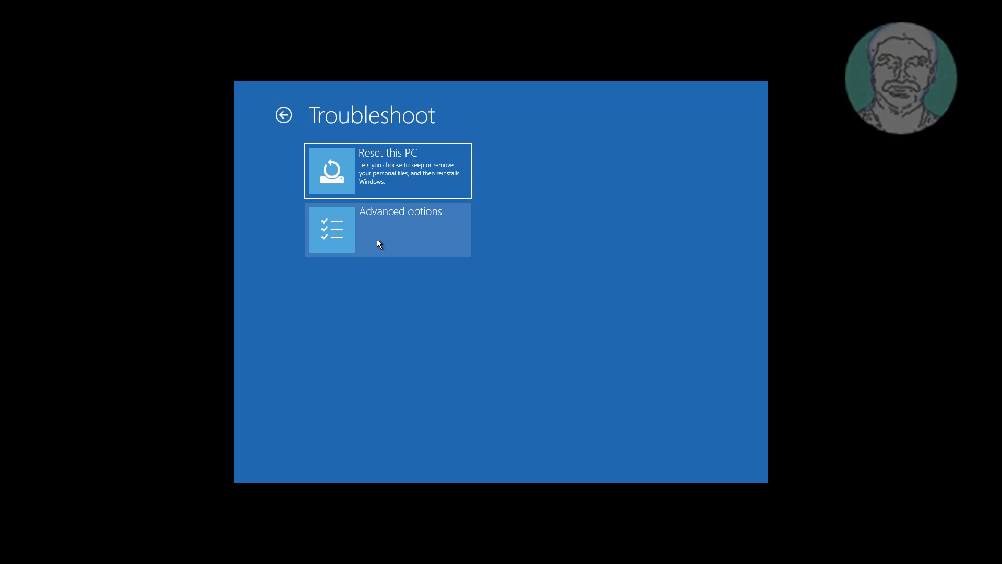
pyautogui.click(387, 228)
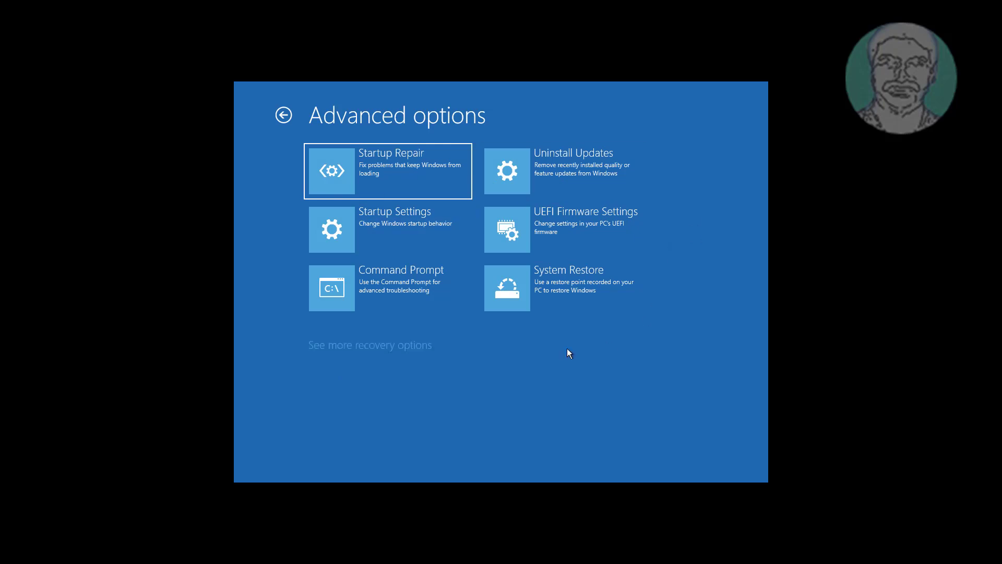
pyautogui.click(369, 346)
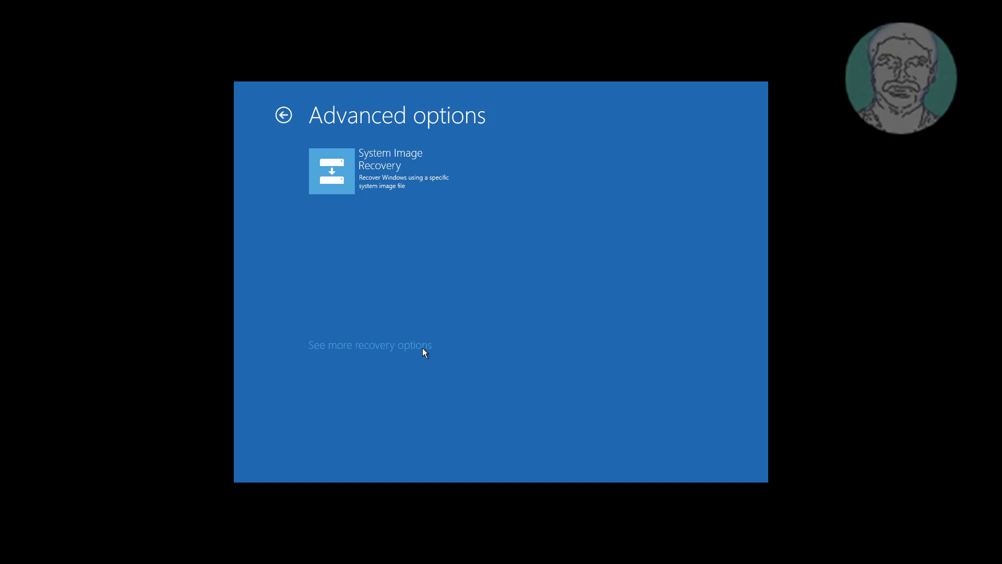
pyautogui.click(369, 345)
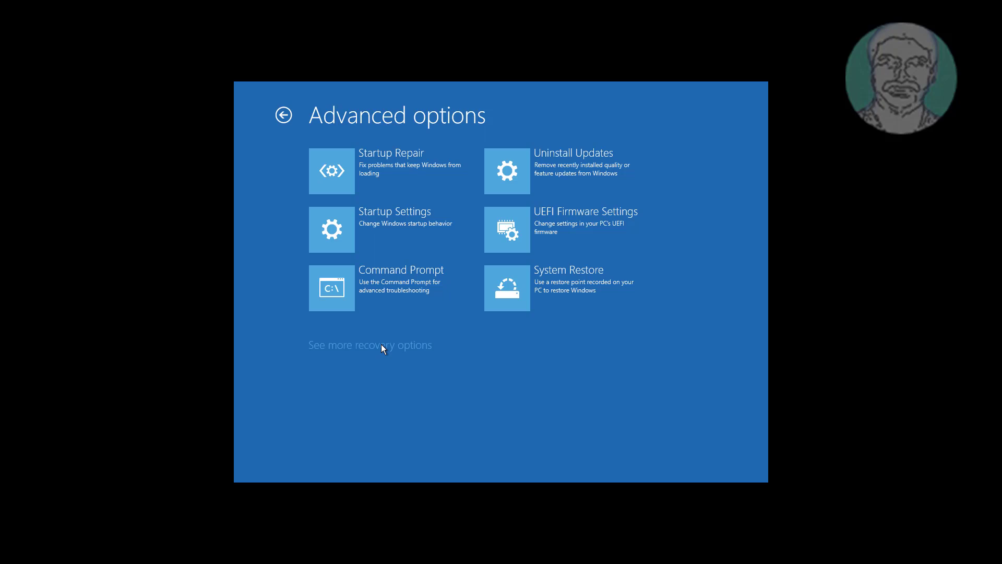
# Step: Back out of Advanced options and Troubleshoot to the Windows sign-in screen
pyautogui.click(284, 115)
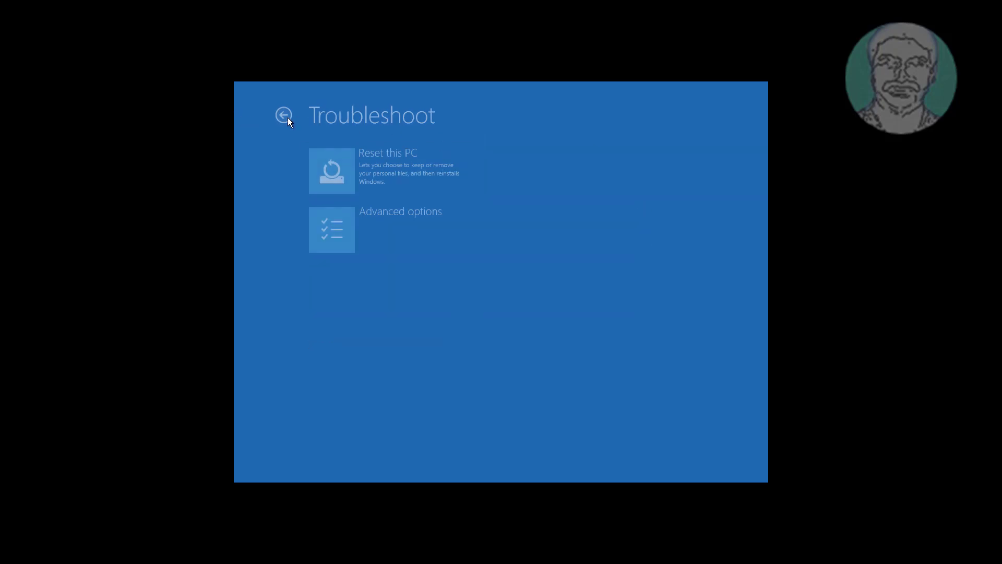
pyautogui.click(284, 115)
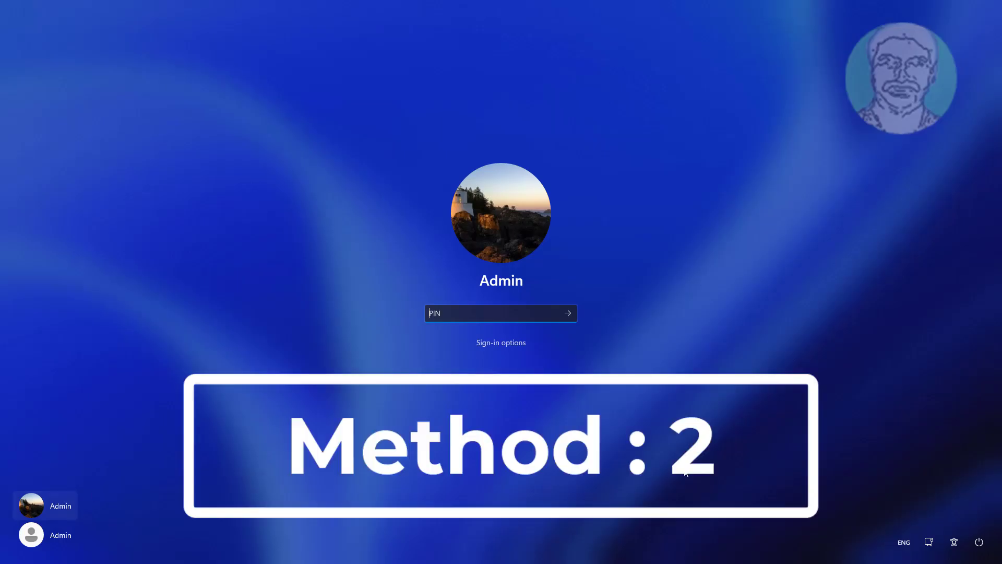
# Step: Restart from the lock screen's power menu with Shift held to reach recovery
pyautogui.press('shift')
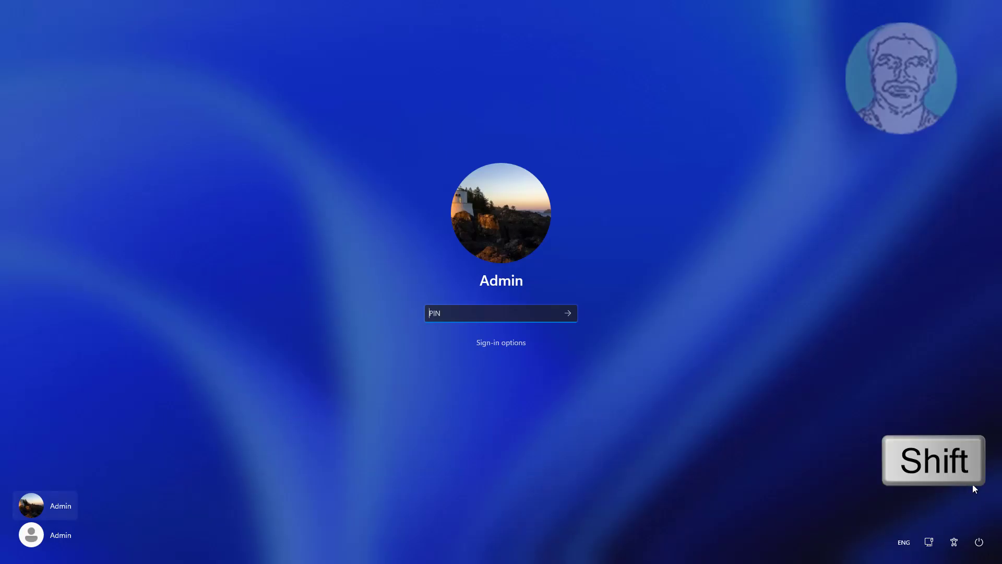
pyautogui.click(979, 541)
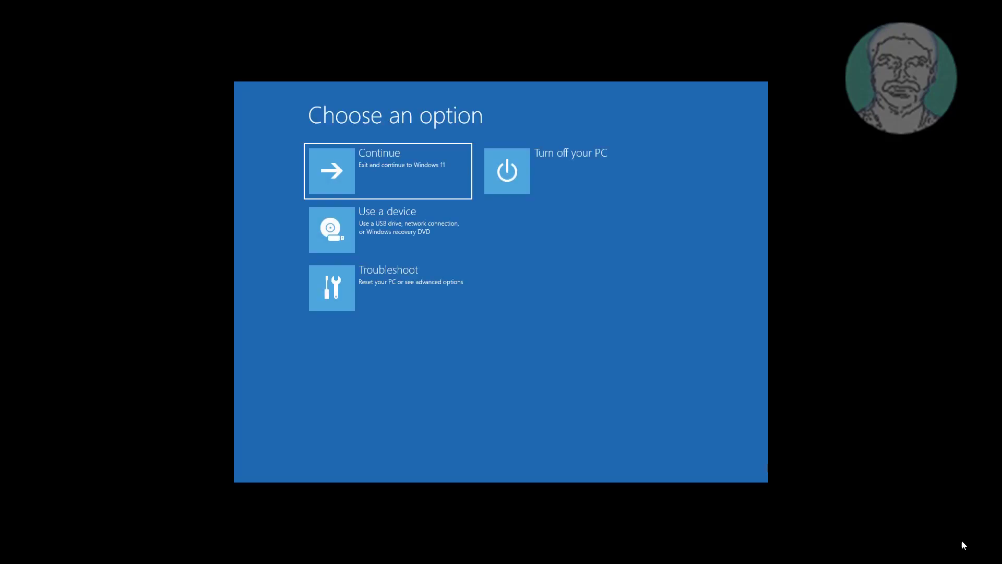
# Step: Revisit Troubleshoot > Advanced options, then back out to the main Choose an option screen
pyautogui.click(332, 288)
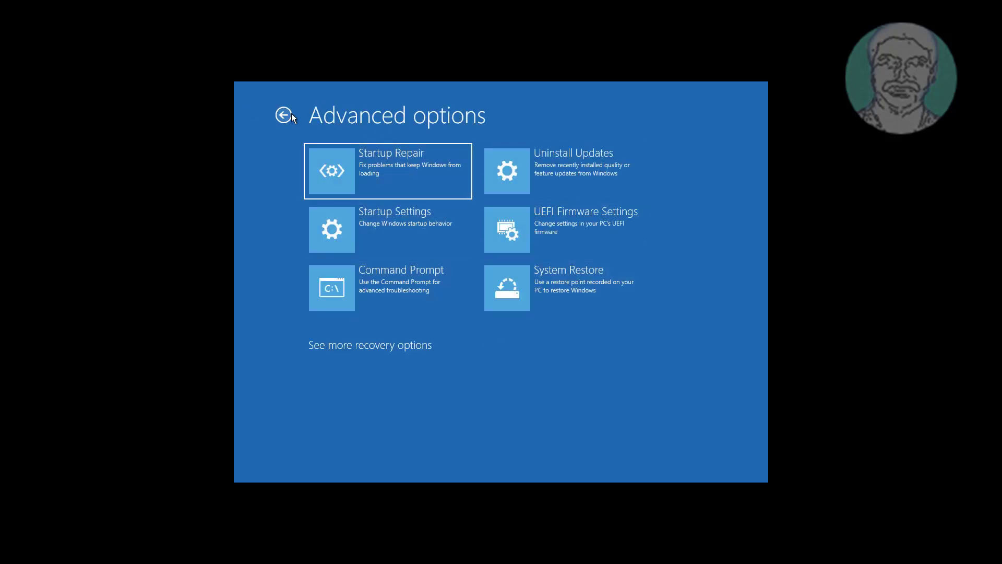
pyautogui.click(285, 115)
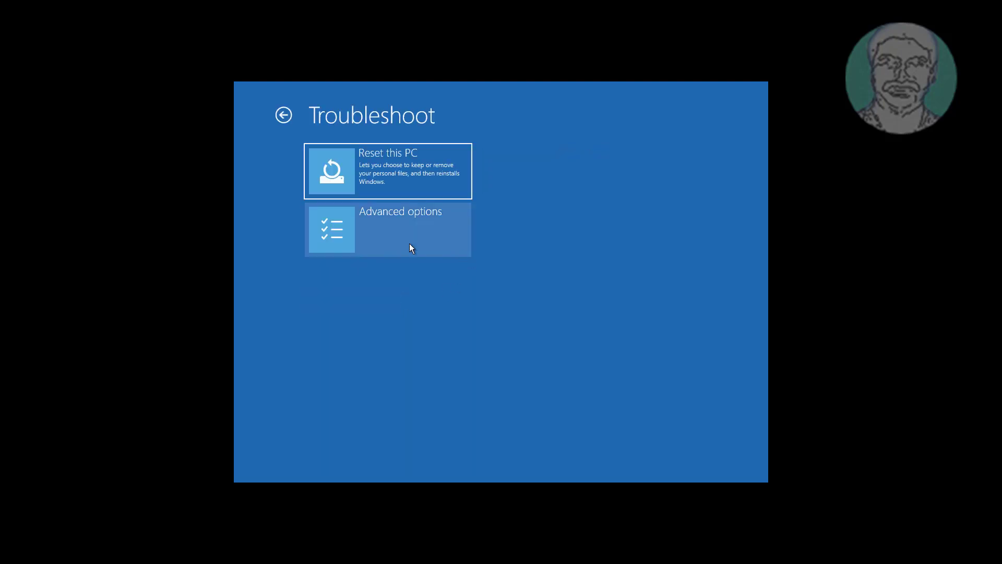
pyautogui.click(387, 229)
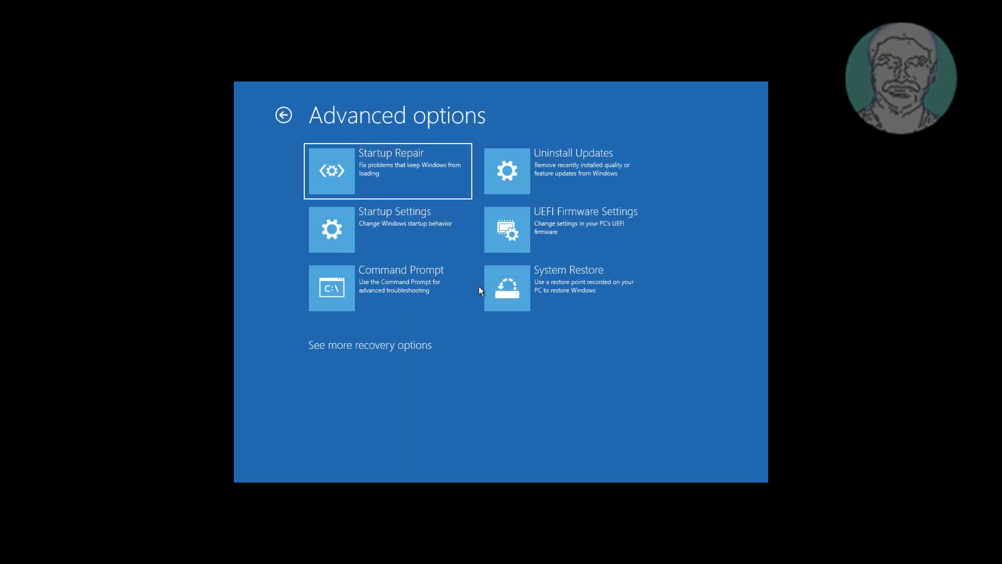
pyautogui.click(282, 115)
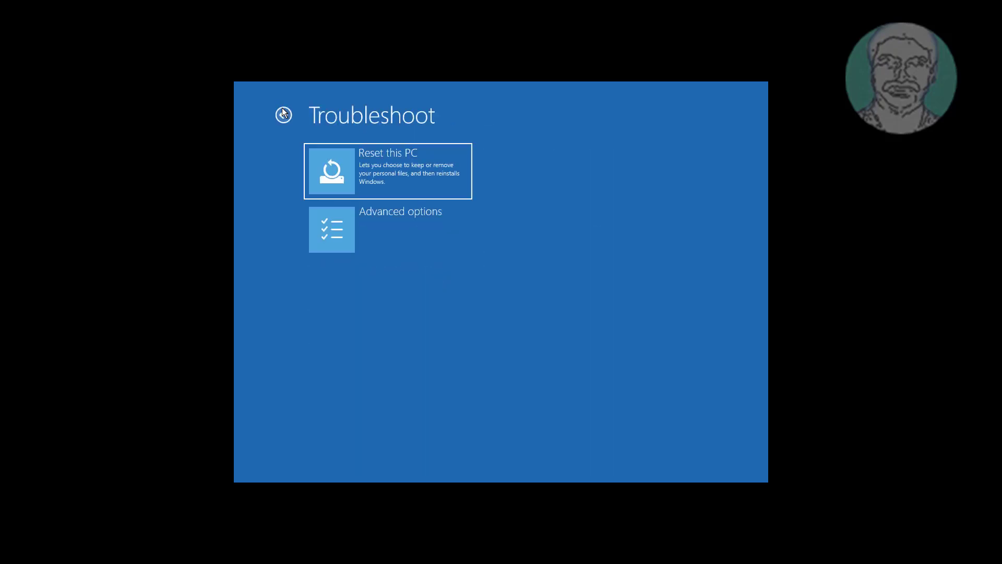
pyautogui.click(283, 115)
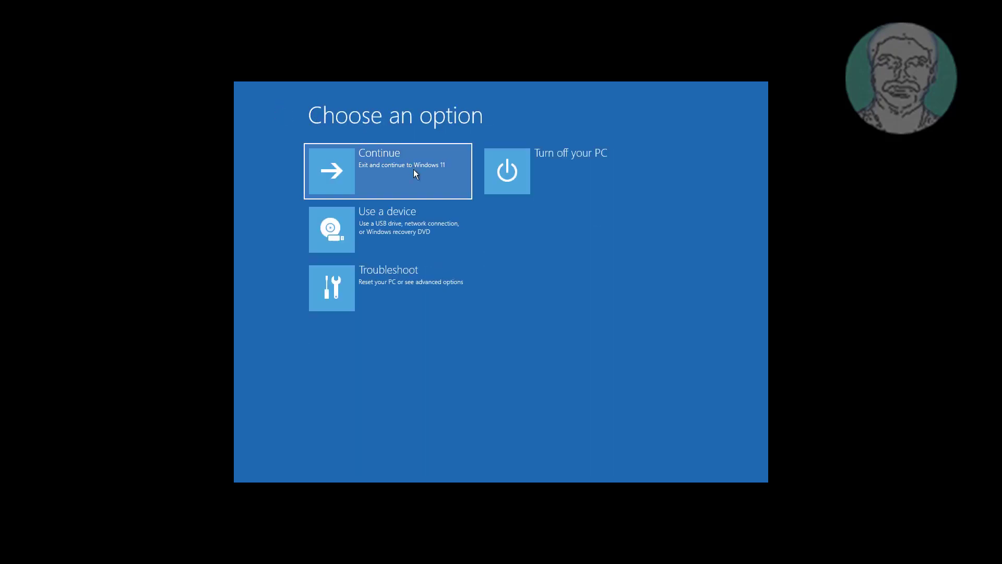
pyautogui.moveTo(544, 248)
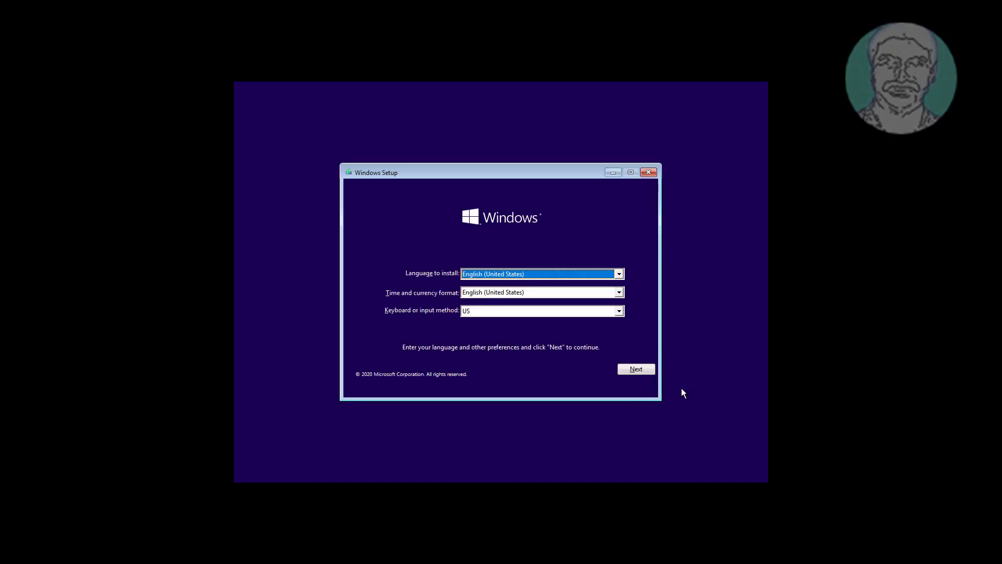
# Step: Accept the default language in Windows Setup and choose Repair your computer
pyautogui.click(636, 368)
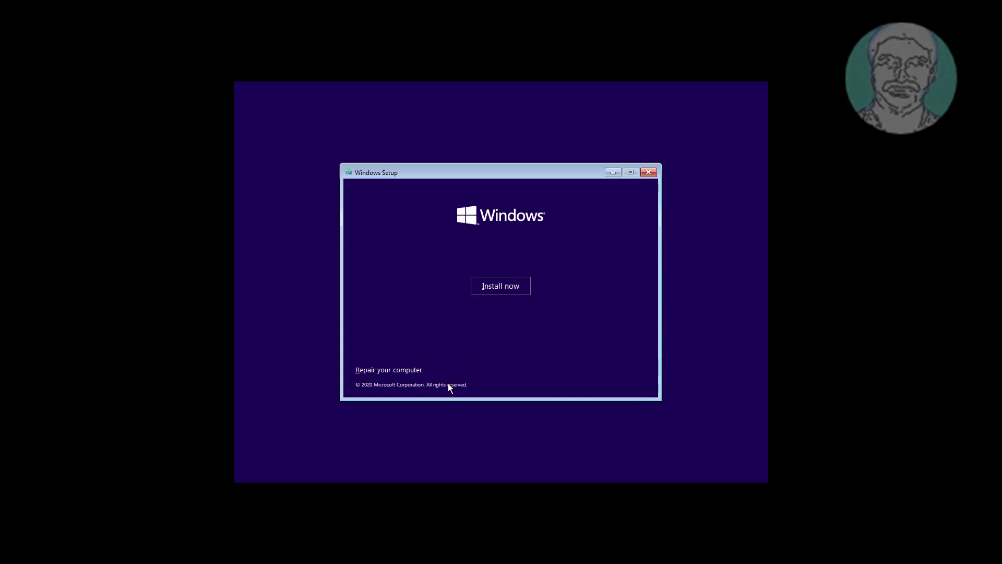
pyautogui.click(388, 370)
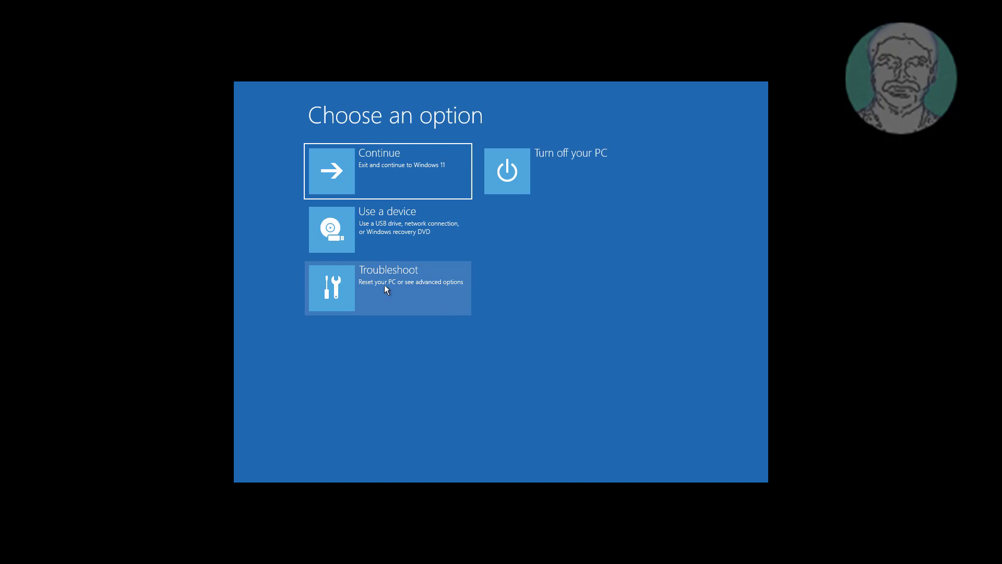